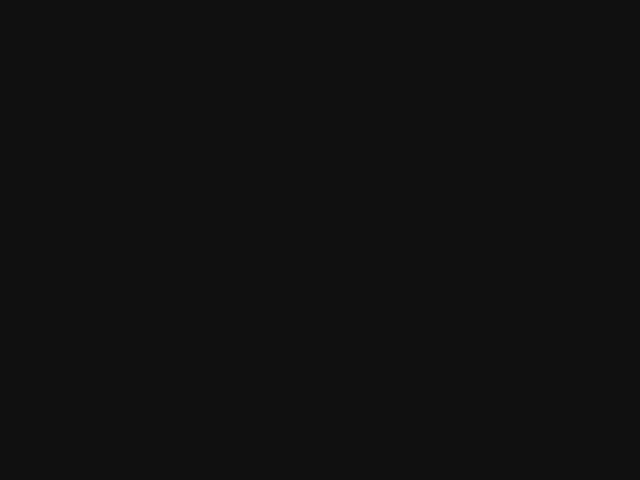
{"action": "type", "text": "rwyhafwh6ekyjcmr"}
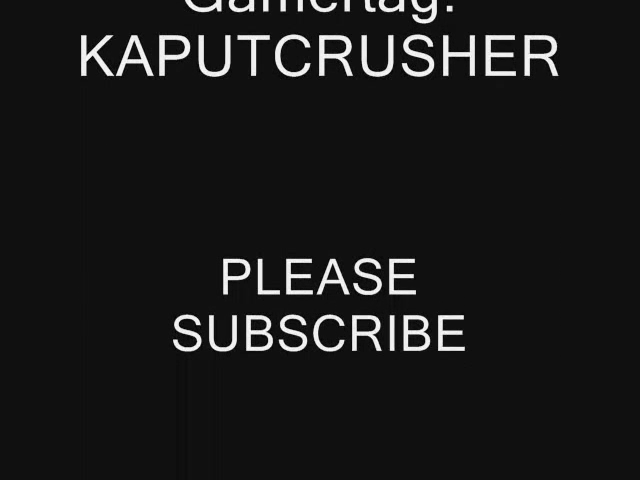
{"action": "scroll", "scroll_direction": "up", "scroll_amount": 3}
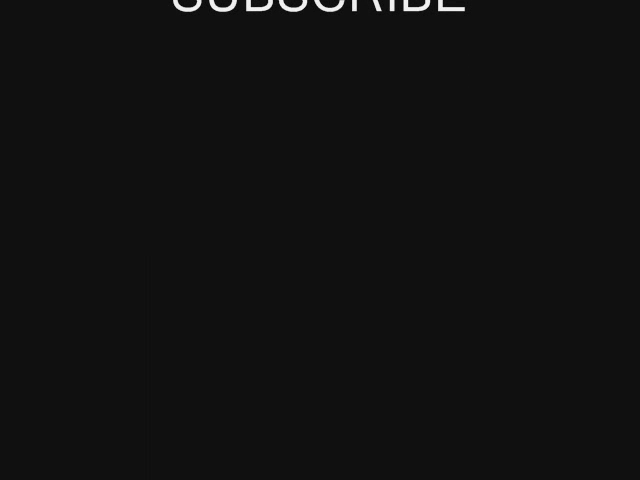